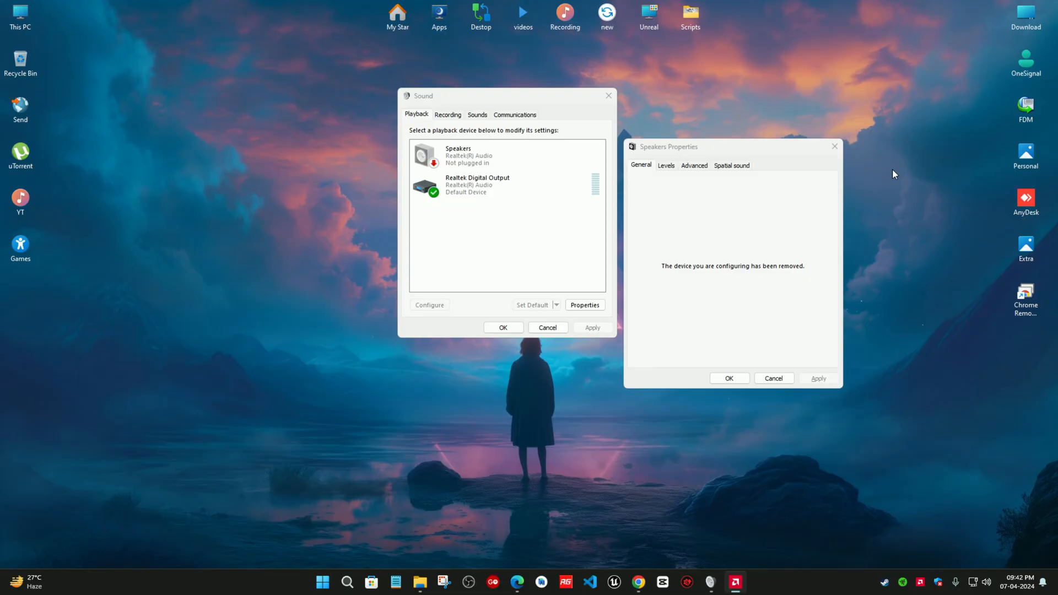
pyautogui.moveTo(665, 168)
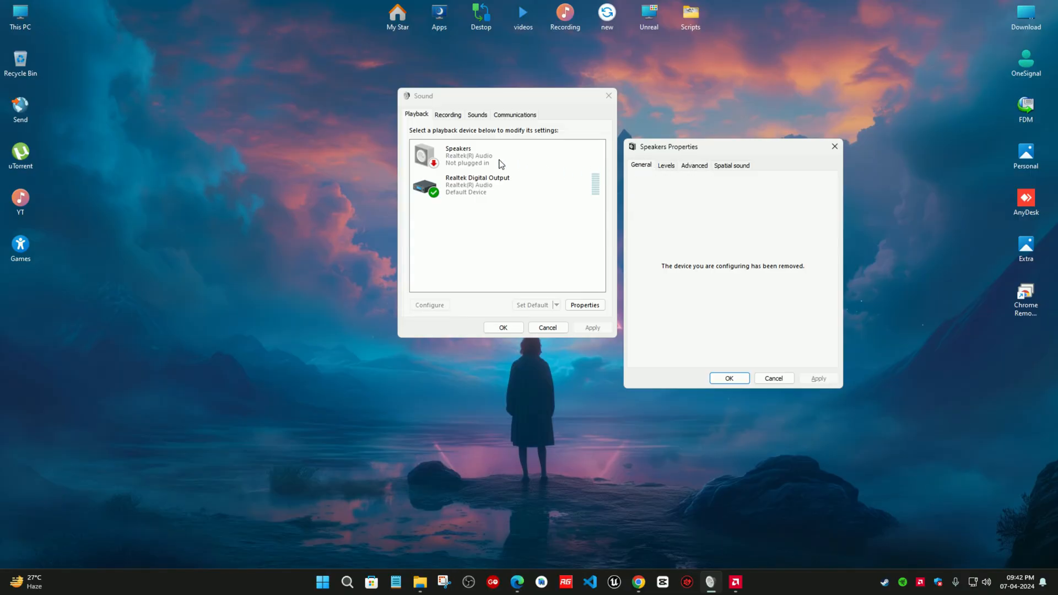
pyautogui.moveTo(690, 171)
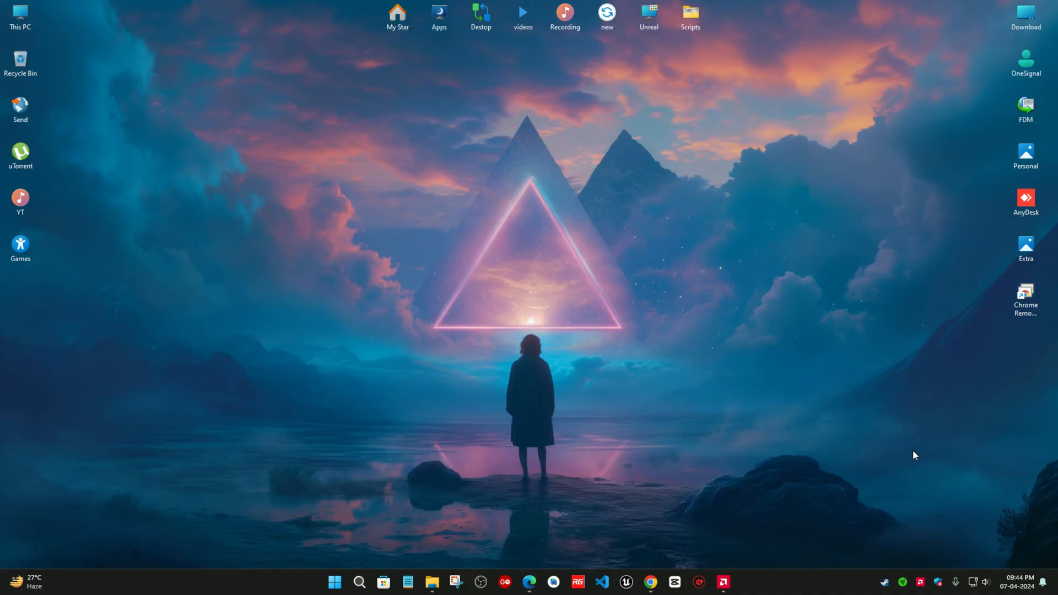
# Step: Reach the System Sound settings page from the taskbar speaker icon and review the output devices
pyautogui.rightClick(987, 582)
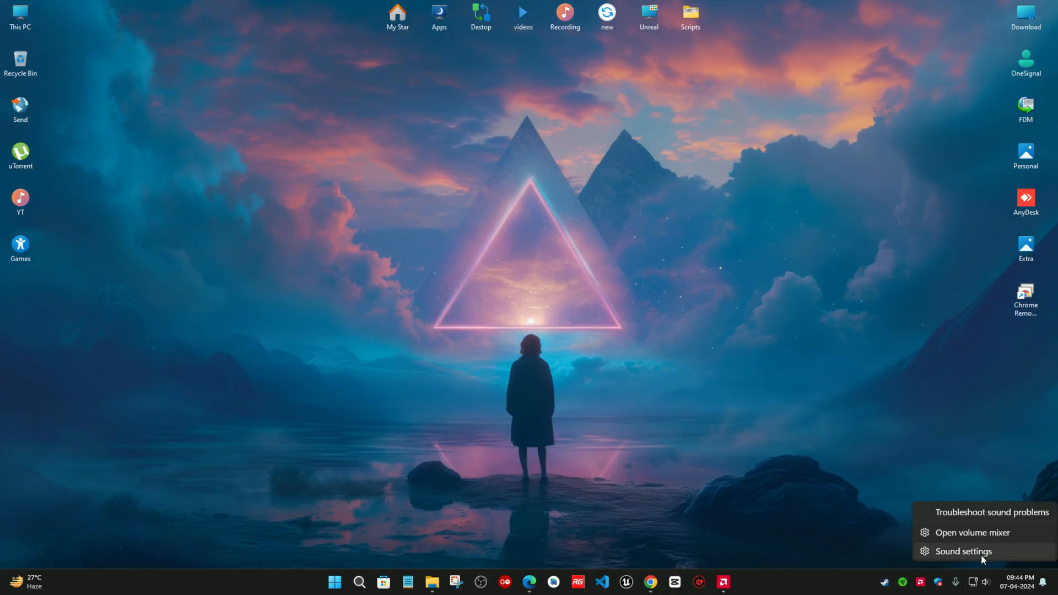
pyautogui.click(964, 551)
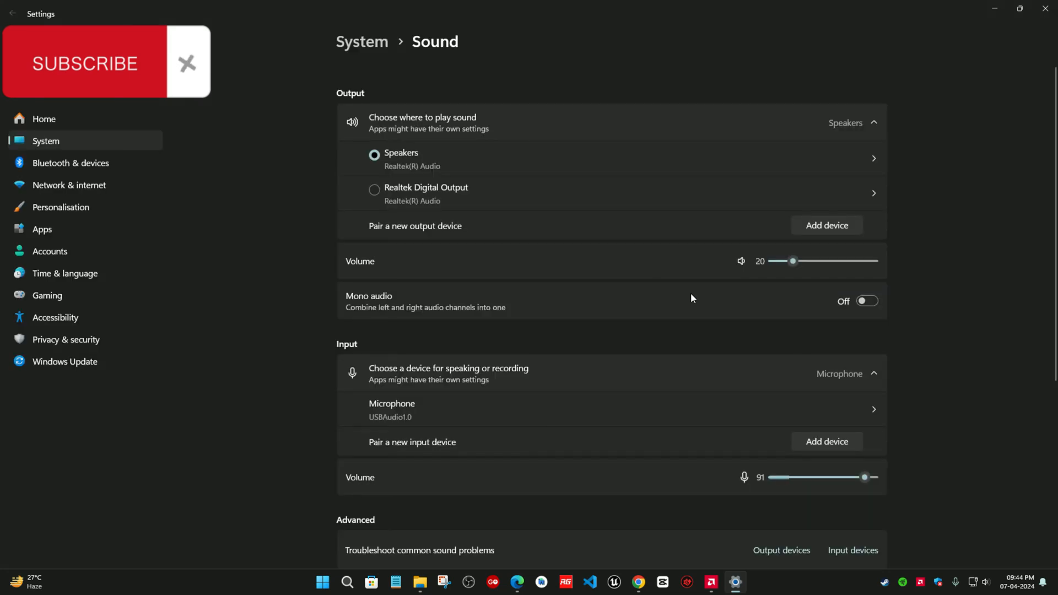
pyautogui.scroll(-3)
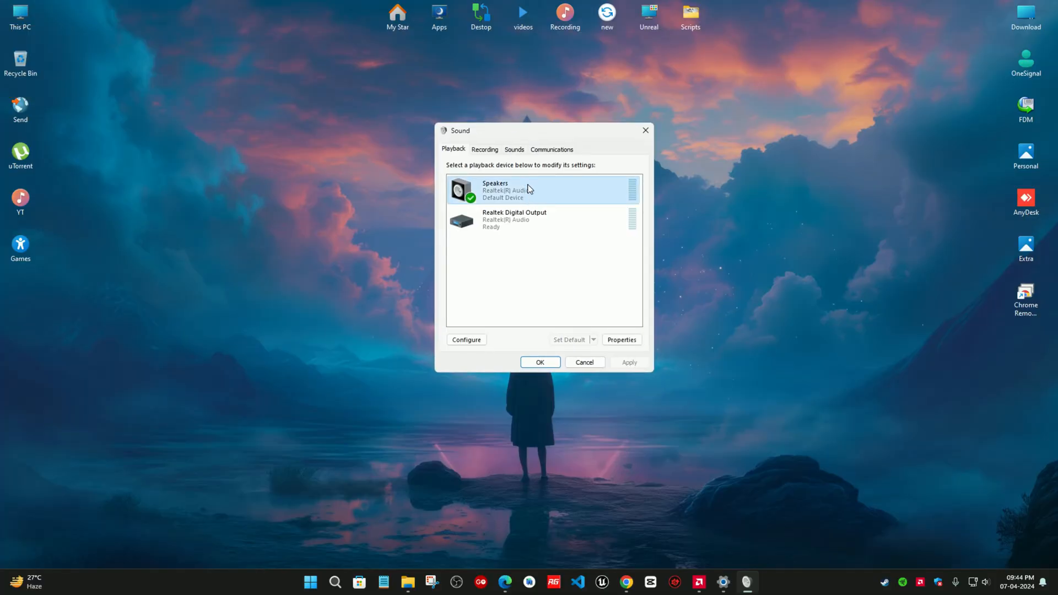
pyautogui.moveTo(576, 259)
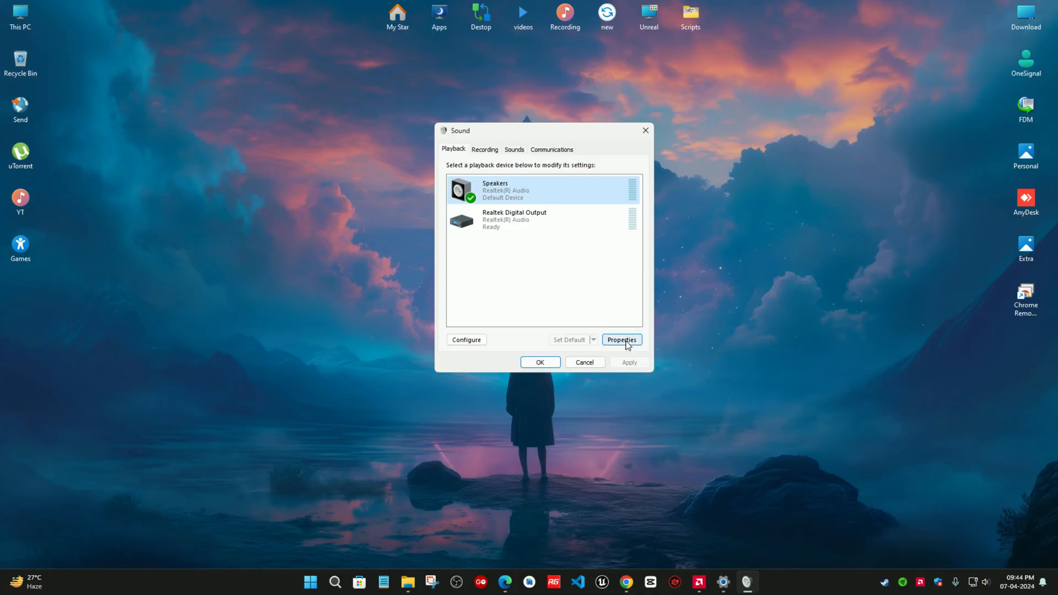
# Step: Show Speakers Properties from the Playback tab and move the dialog aside
pyautogui.click(621, 339)
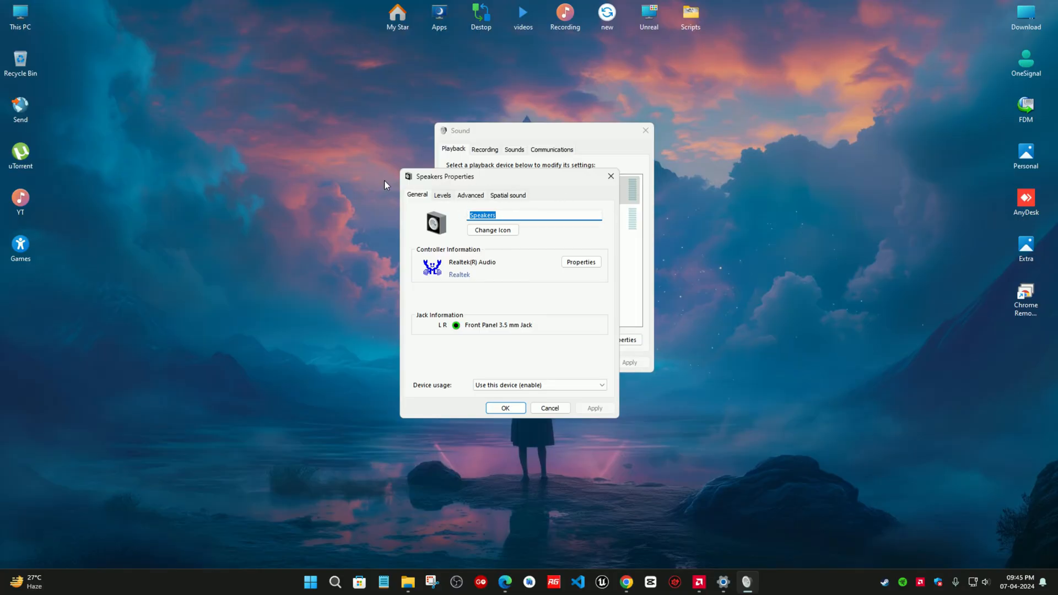
pyautogui.moveTo(469, 187)
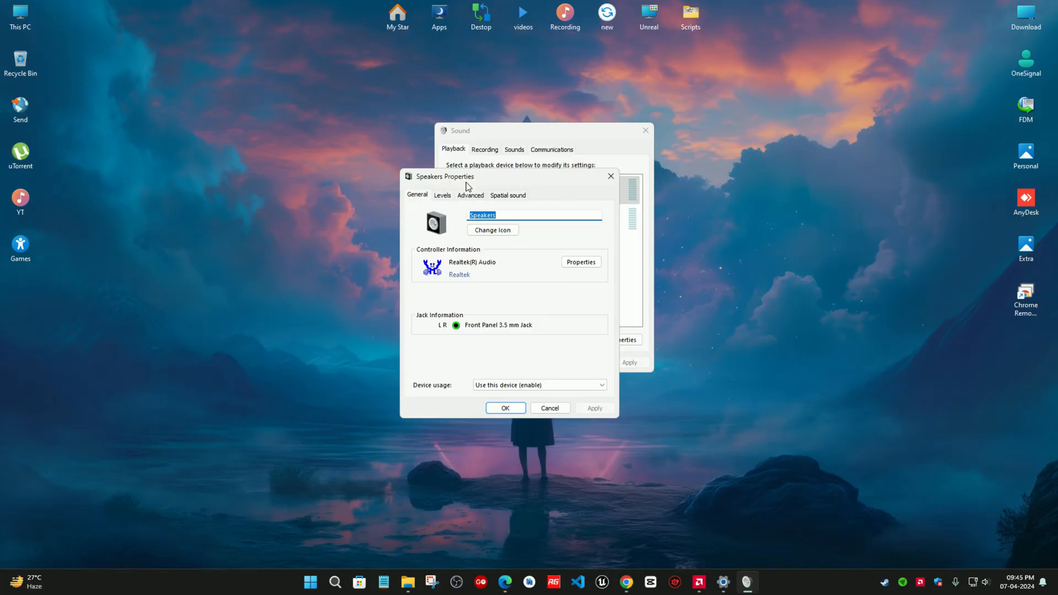
pyautogui.moveTo(445, 177); pyautogui.dragTo(561, 170)
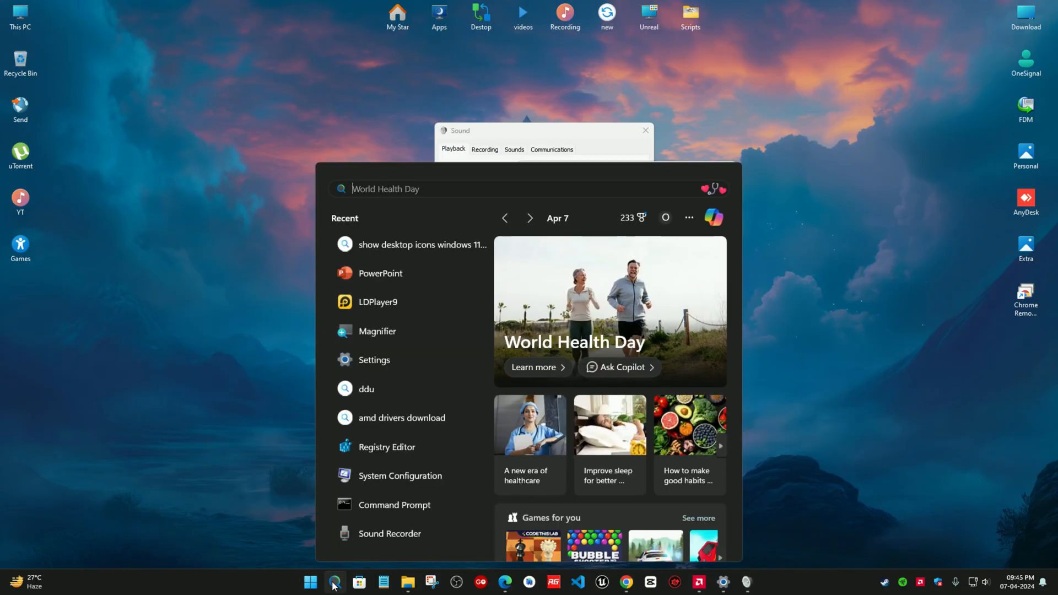
# Step: Launch Device Manager by searching for 'device Manager'
pyautogui.write('device Manager')
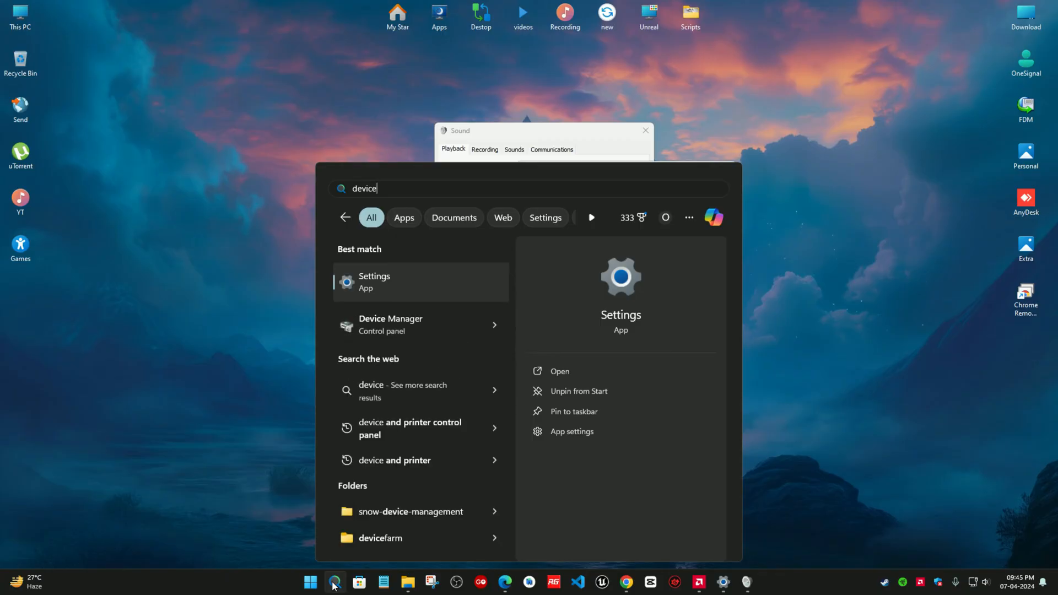
pyautogui.moveTo(442, 319)
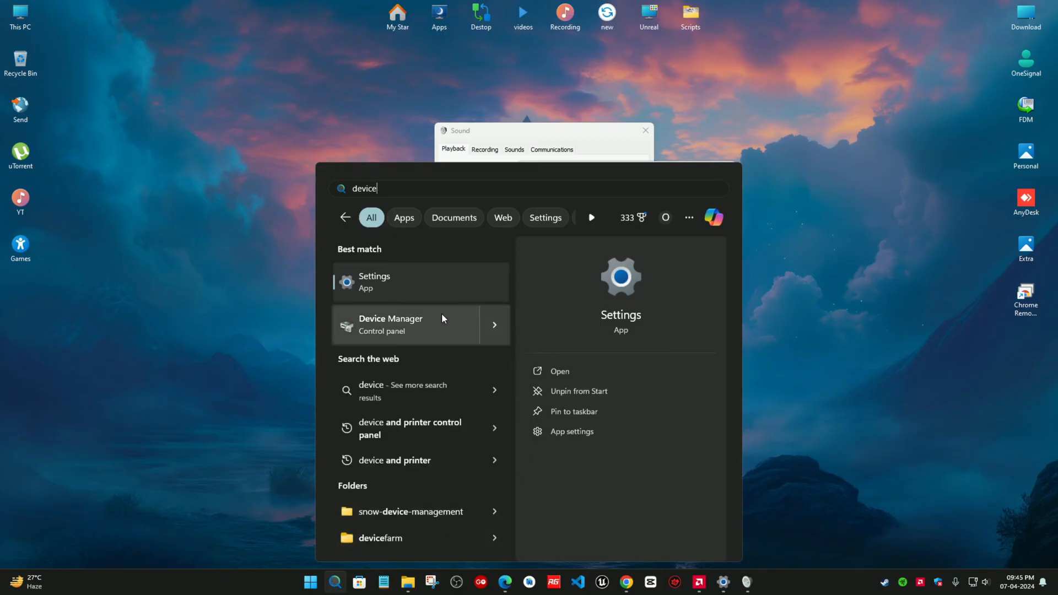
pyautogui.click(391, 324)
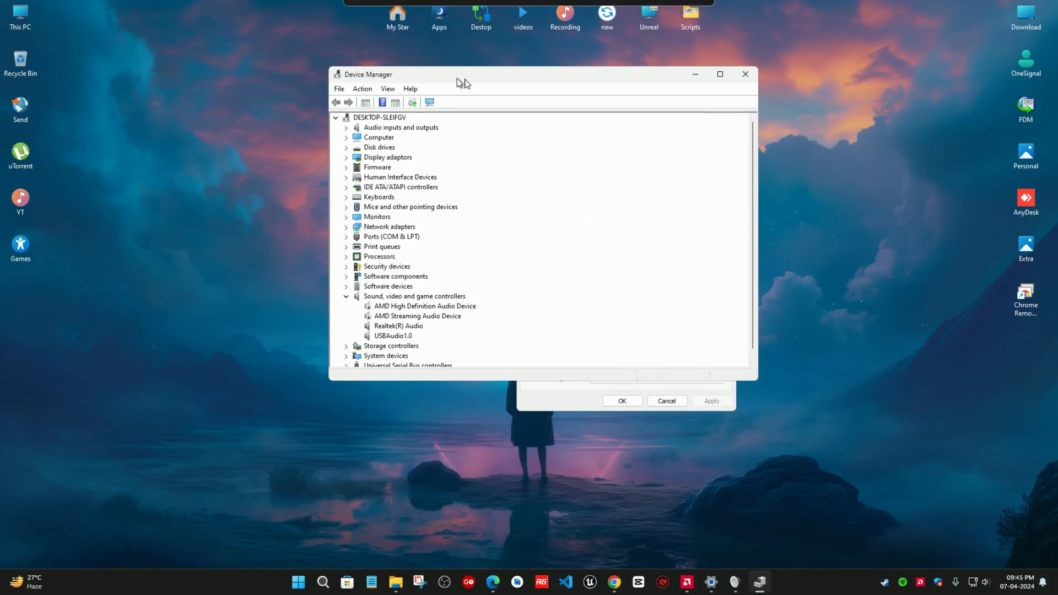
# Step: Expand the Sound, video and game controllers category to list the audio devices
pyautogui.click(345, 296)
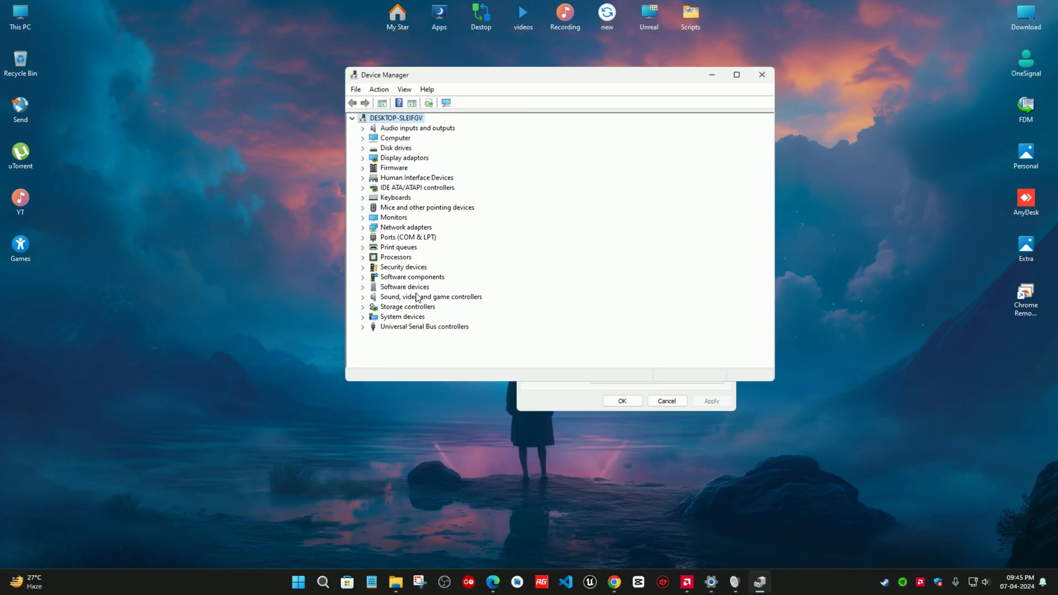
pyautogui.click(431, 297)
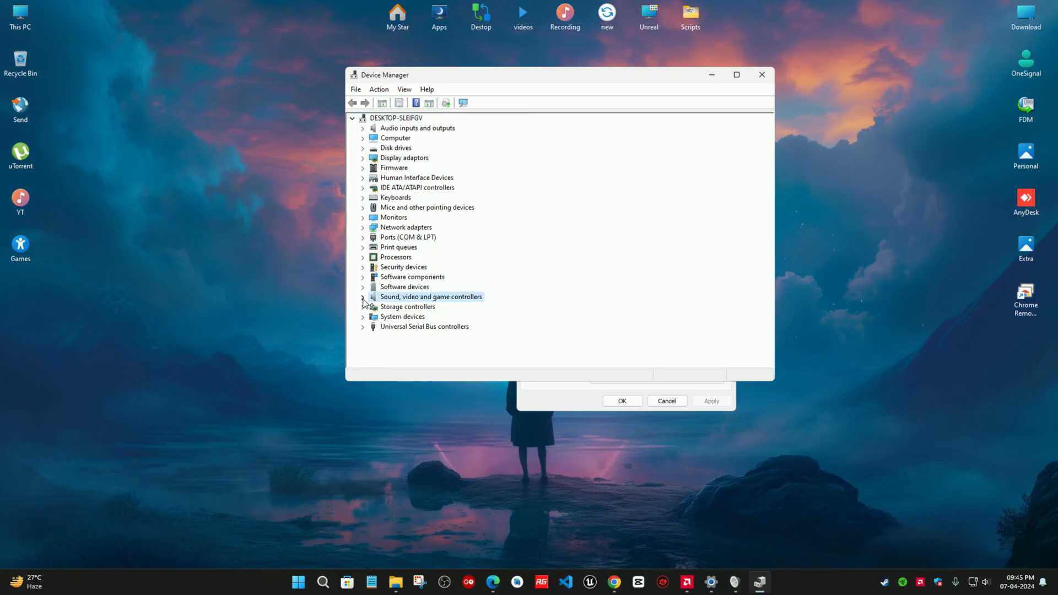
pyautogui.click(363, 296)
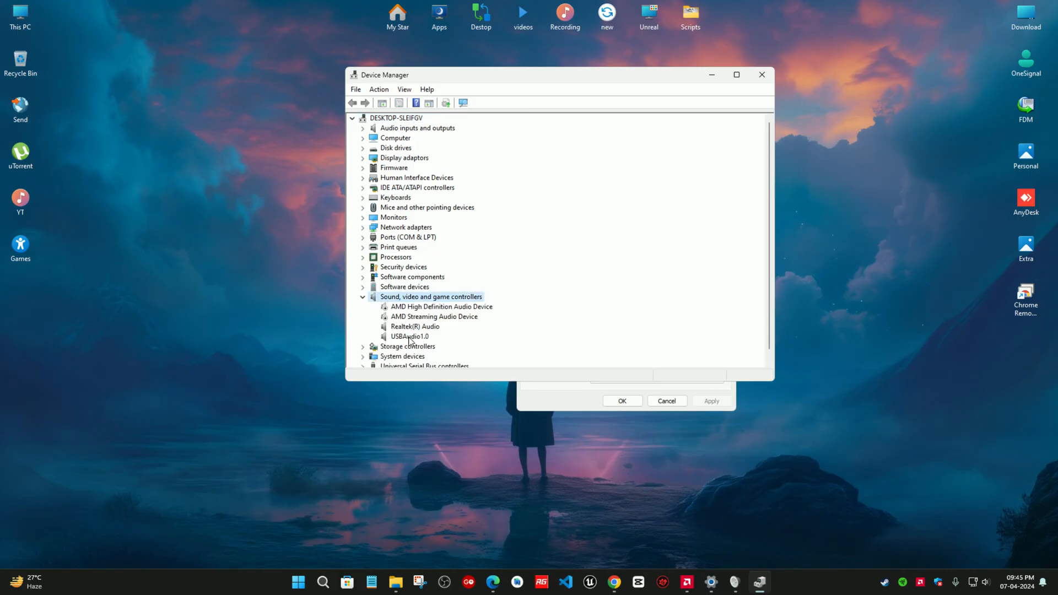
pyautogui.moveTo(452, 329)
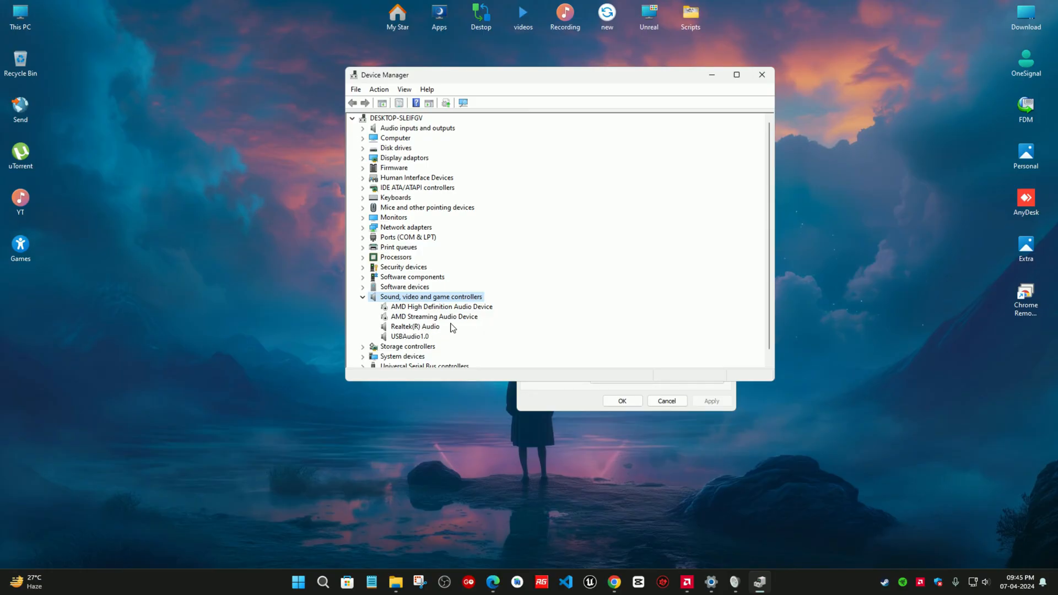
# Step: Start the Update driver wizard for the Realtek(R) Audio device
pyautogui.click(416, 326)
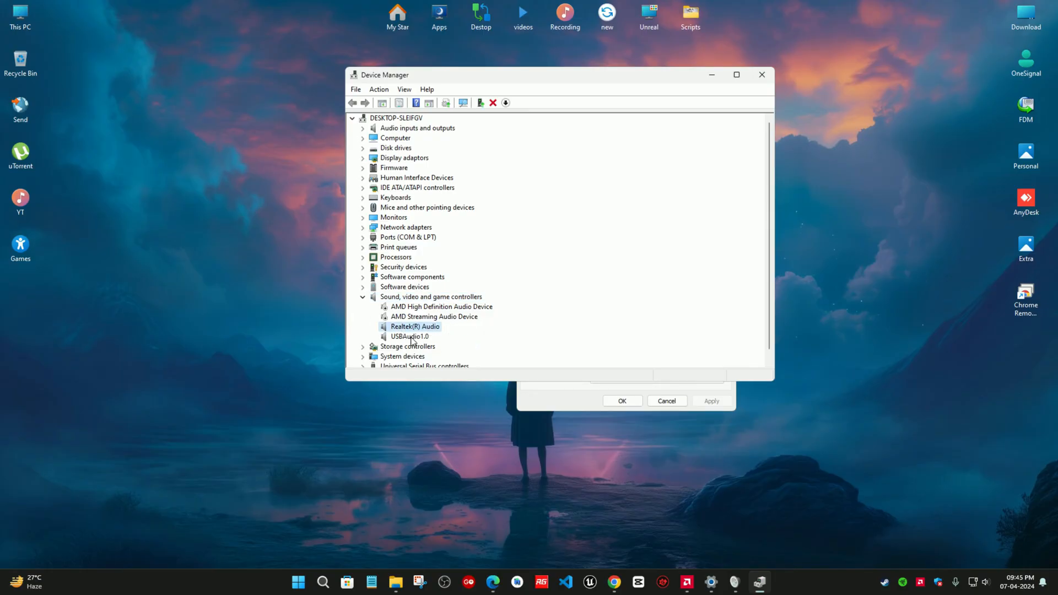
pyautogui.rightClick(416, 326)
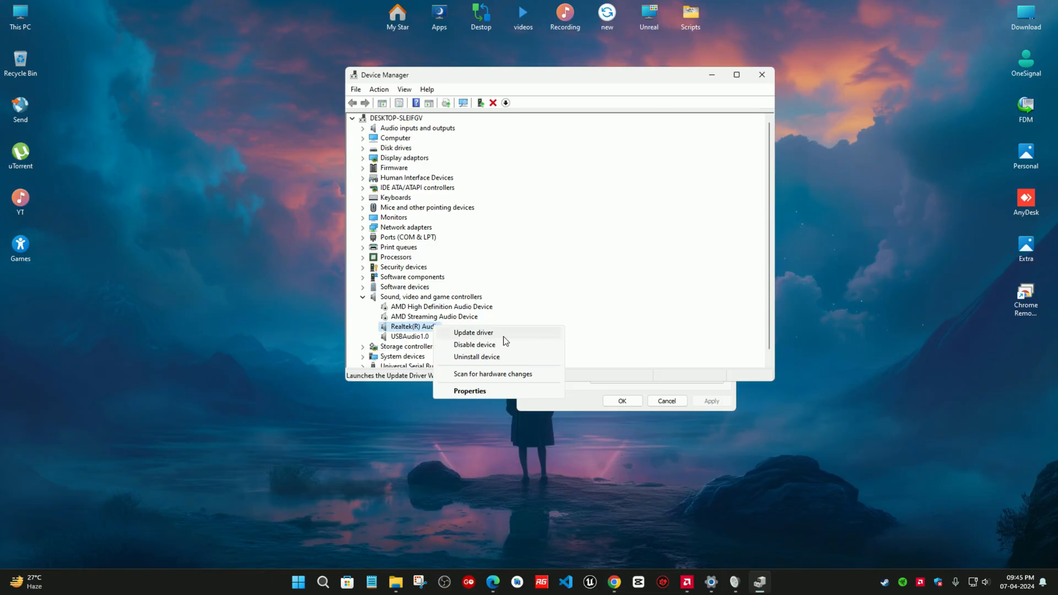
pyautogui.click(473, 331)
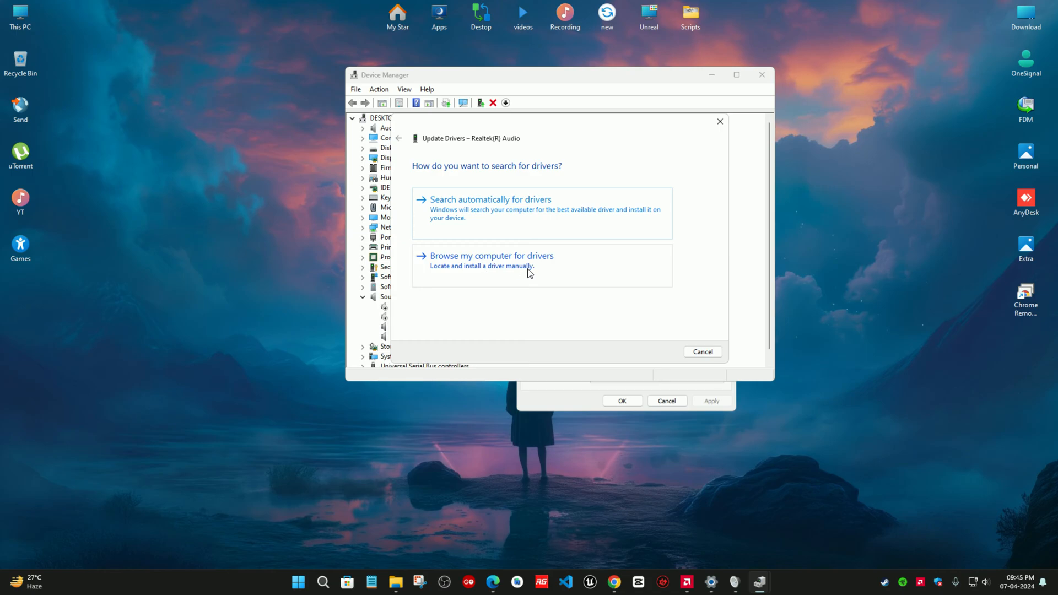
# Step: Install the High Definition Audio Device driver from the local list, accept the warning, and restart
pyautogui.click(491, 254)
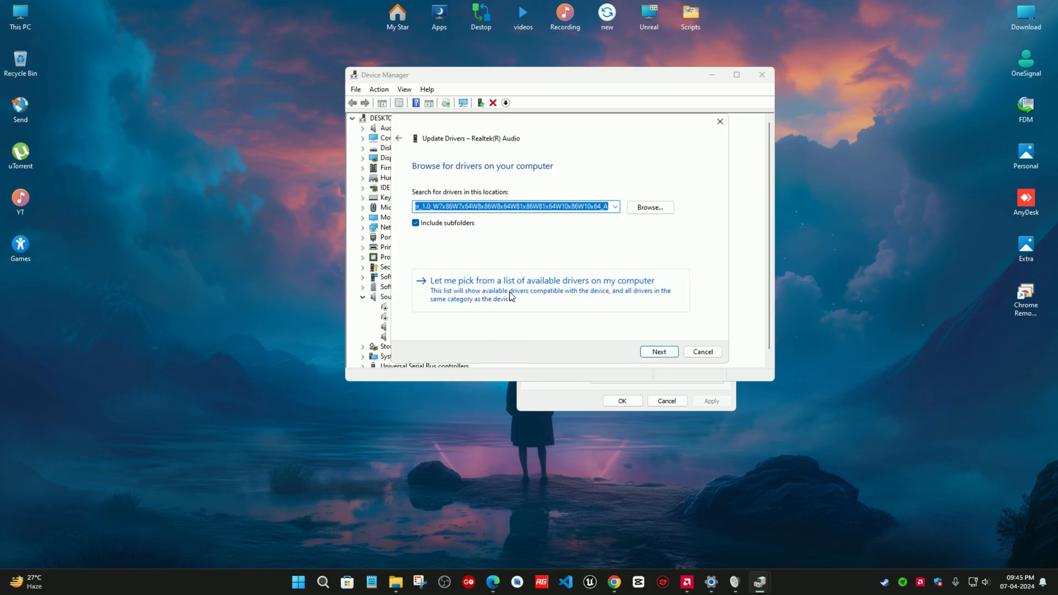
pyautogui.click(541, 282)
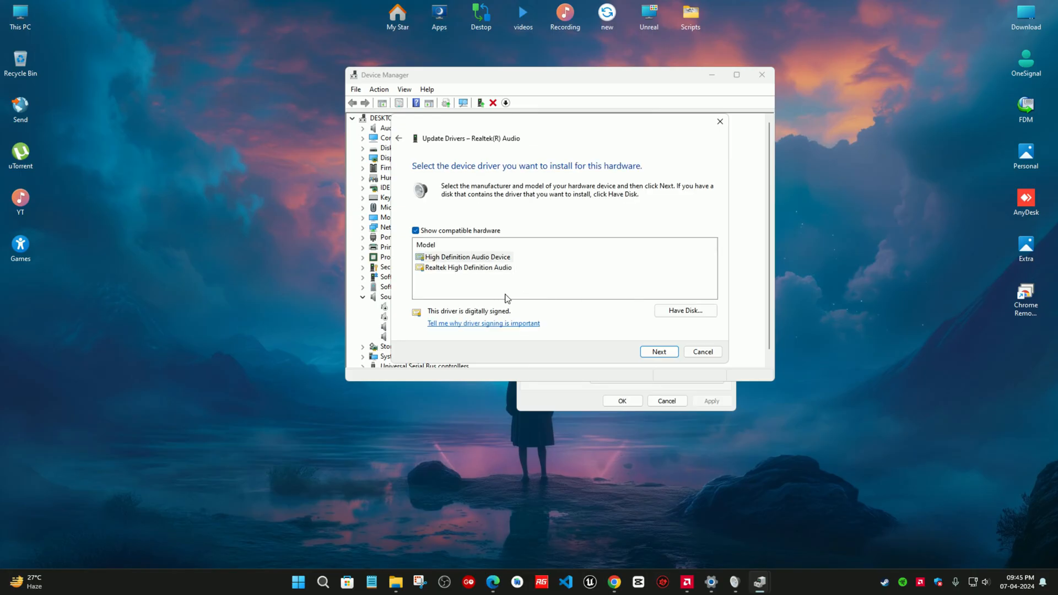
pyautogui.click(465, 257)
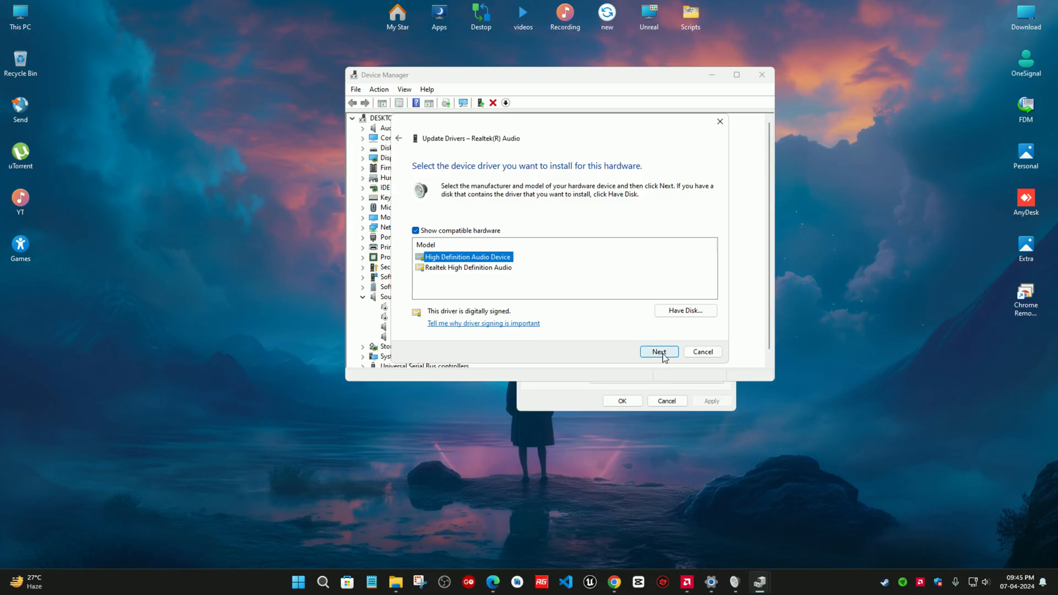
pyautogui.click(659, 351)
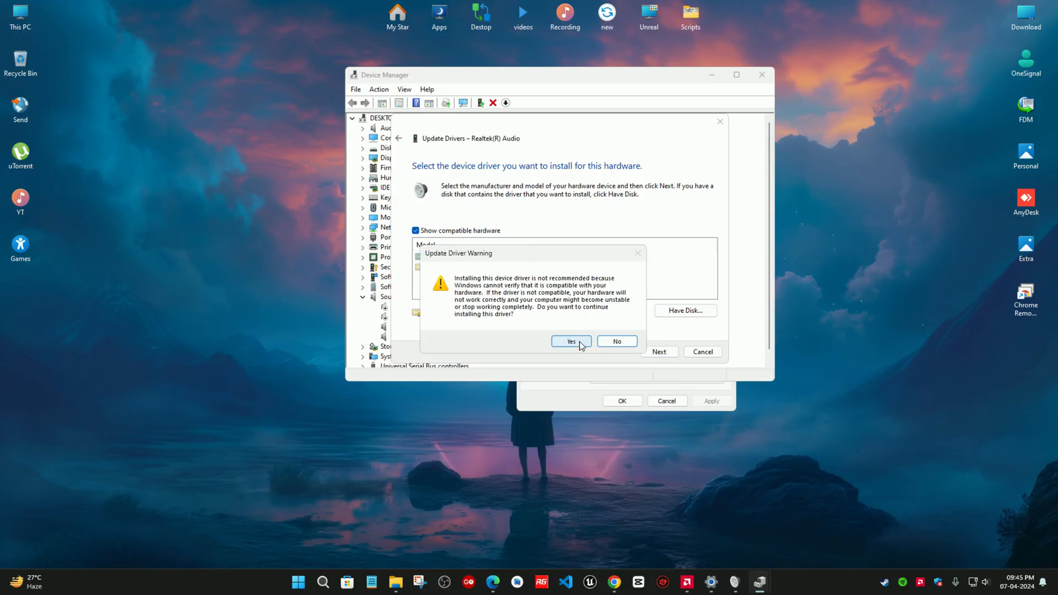
pyautogui.click(570, 341)
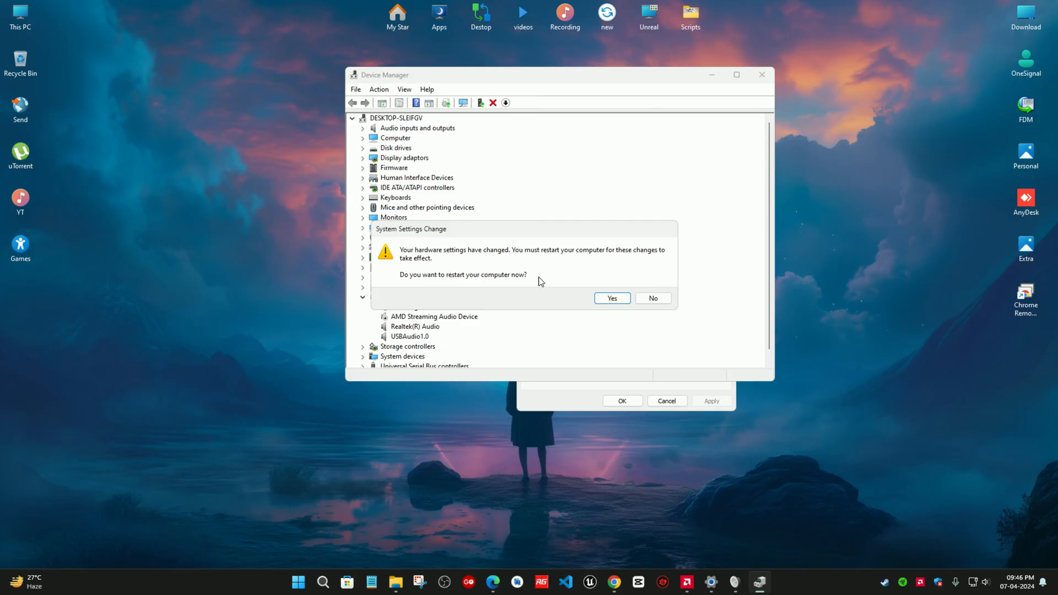
pyautogui.click(611, 299)
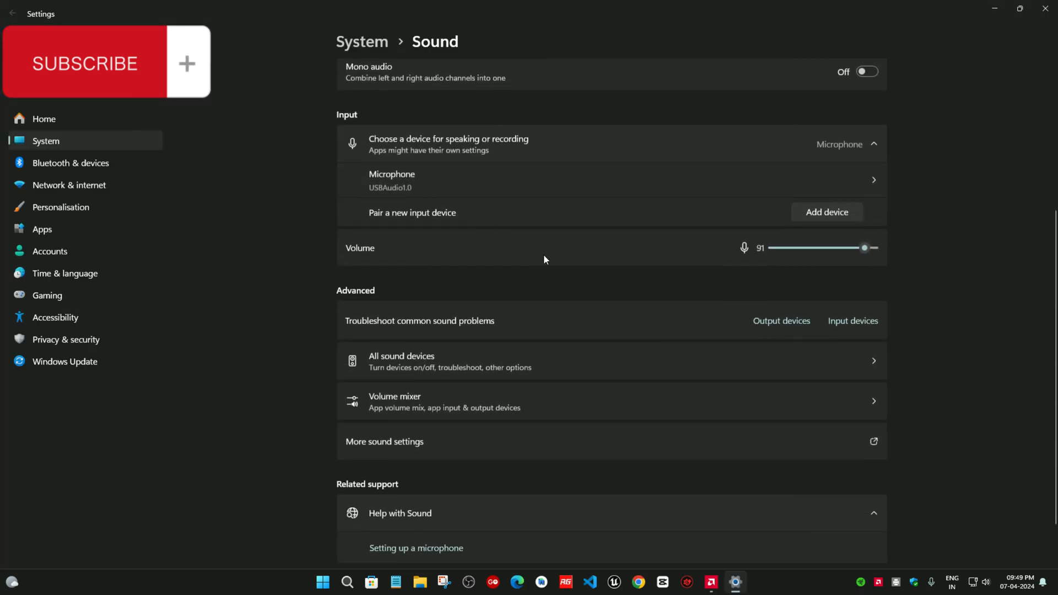
# Step: Show Headphones Properties and confirm the Enhancements tab lists Bass Boost and Loudness Equalisation
pyautogui.scroll(-3)
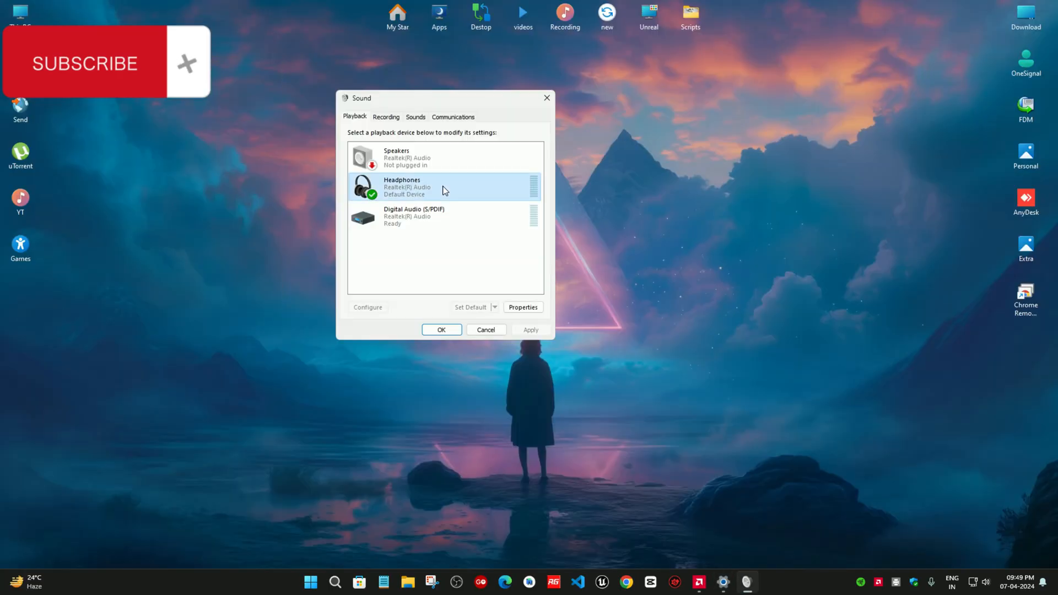
pyautogui.moveTo(509, 201)
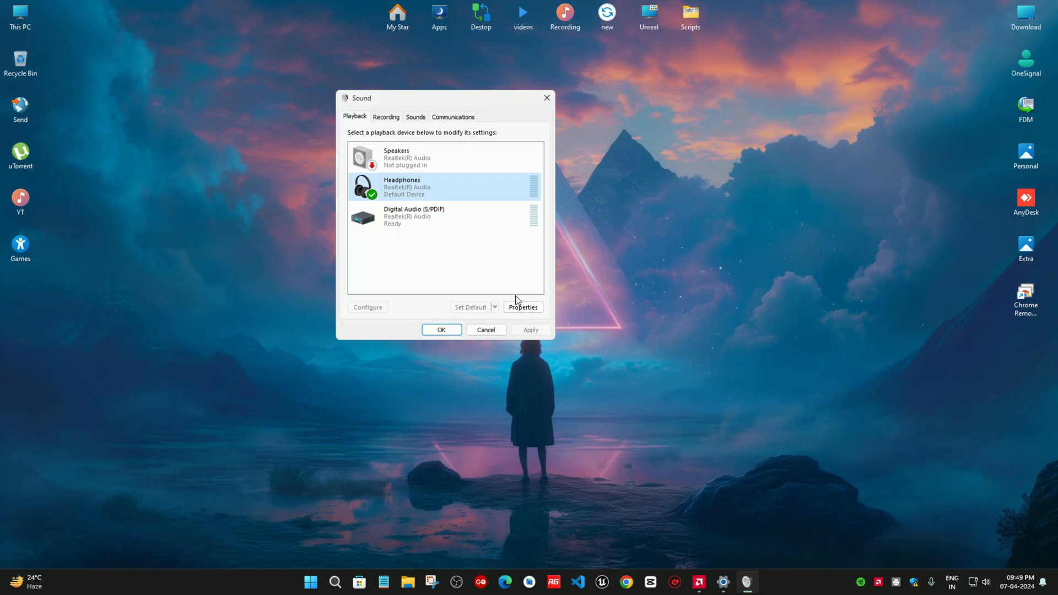
pyautogui.click(522, 308)
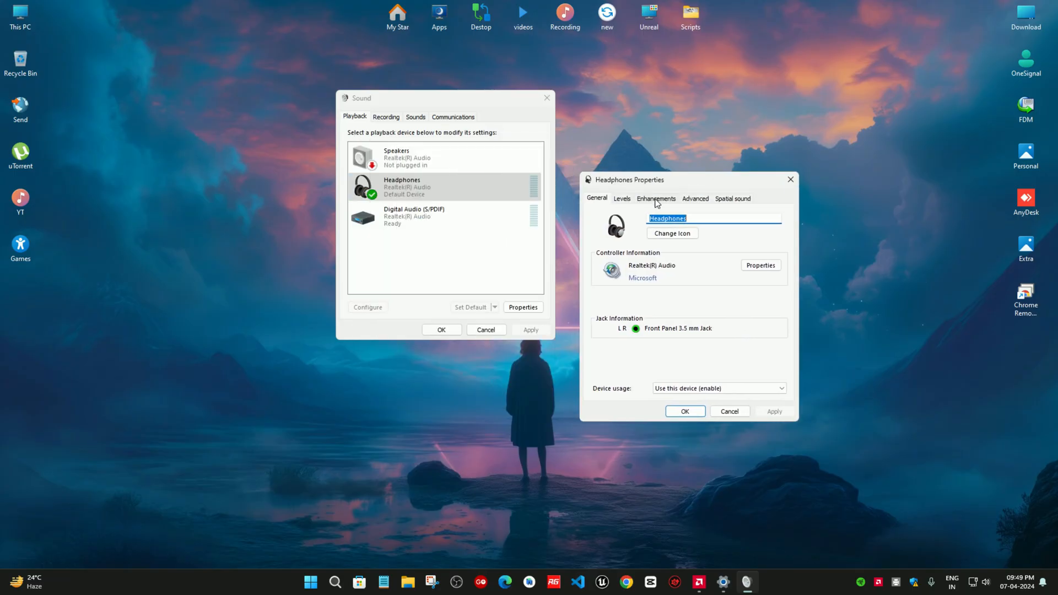
pyautogui.click(655, 198)
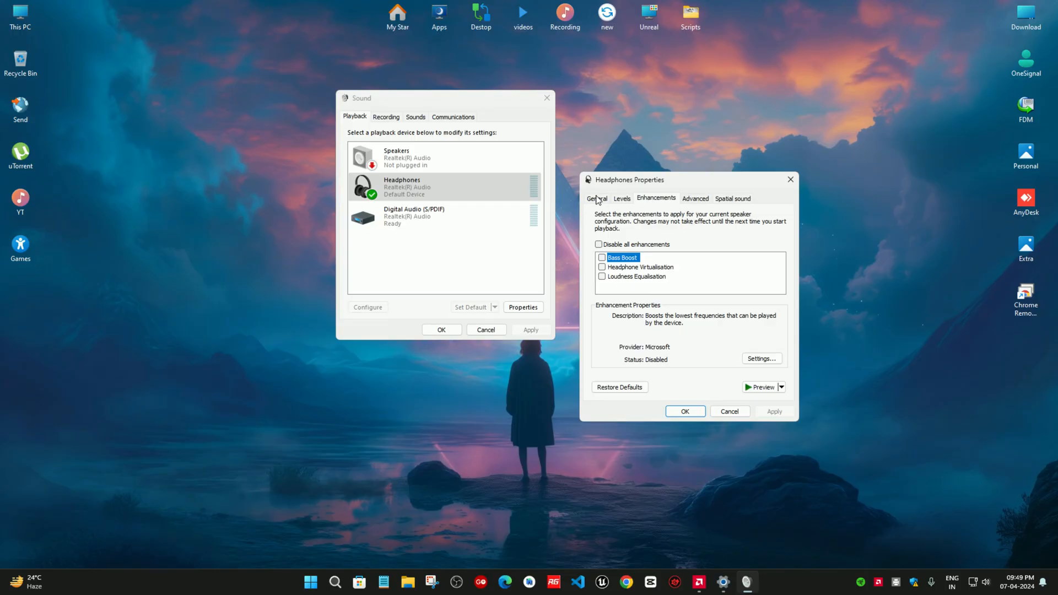
pyautogui.click(596, 198)
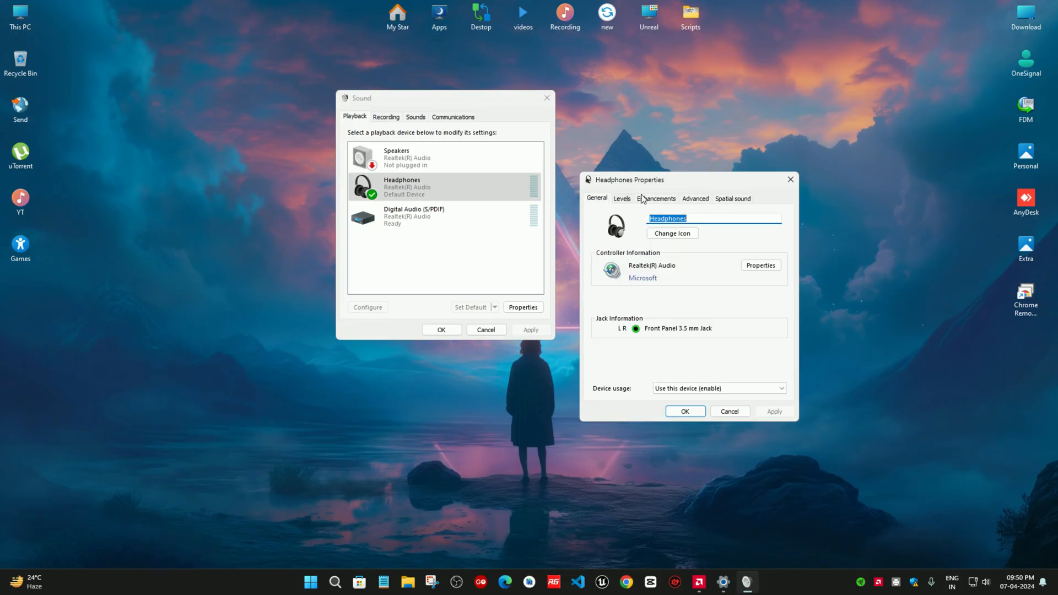
pyautogui.moveTo(691, 187)
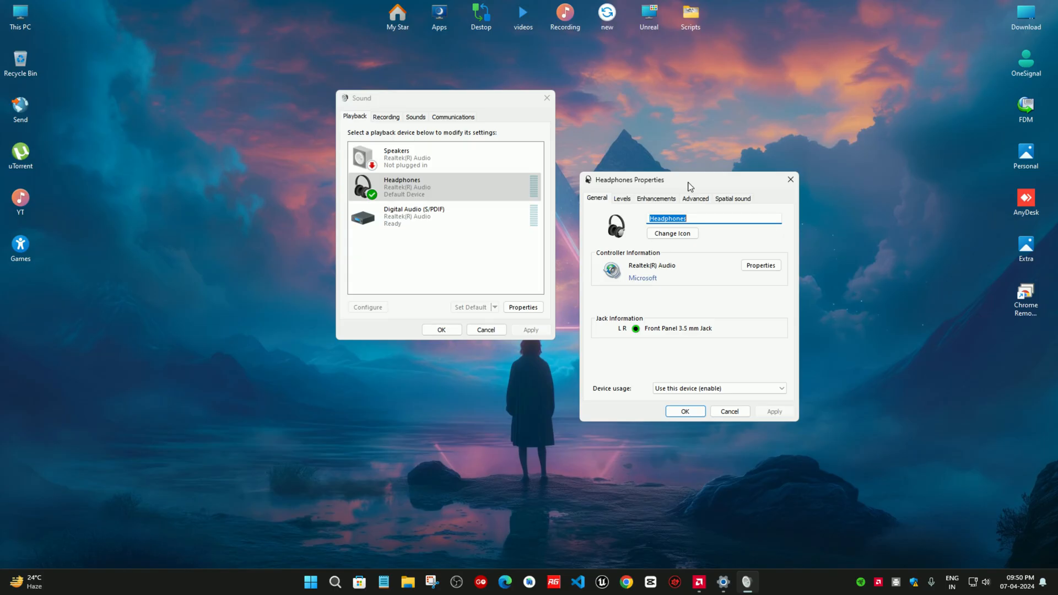